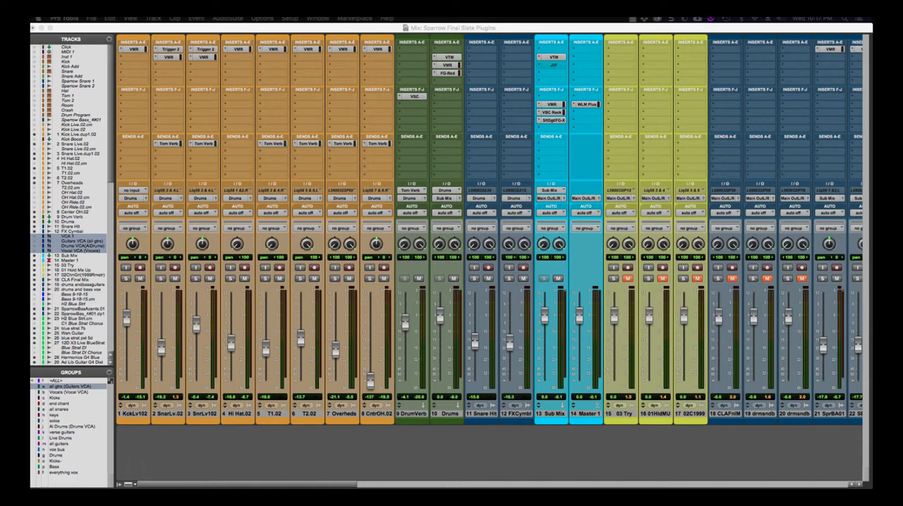
- Open Slate Trigger from the snare channel's insert and leave its gate bypassed
left_click(56, 456)
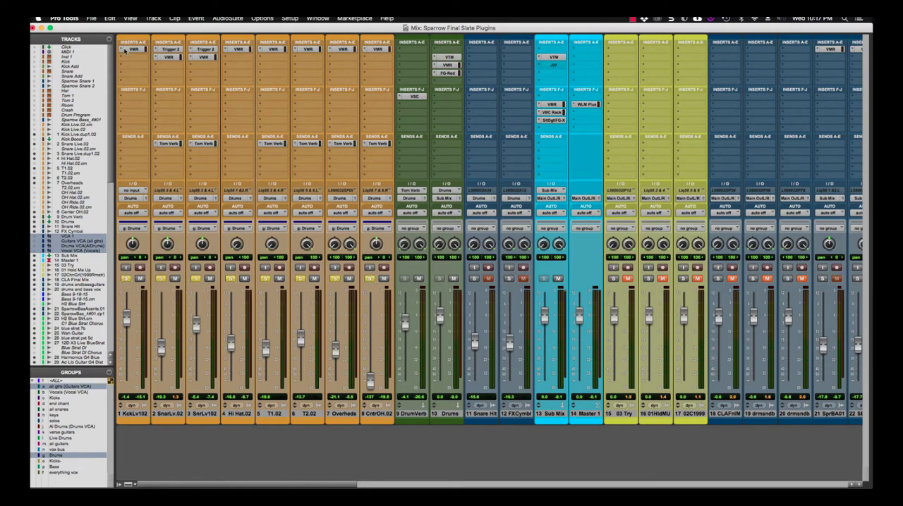
mouse_move(132, 50)
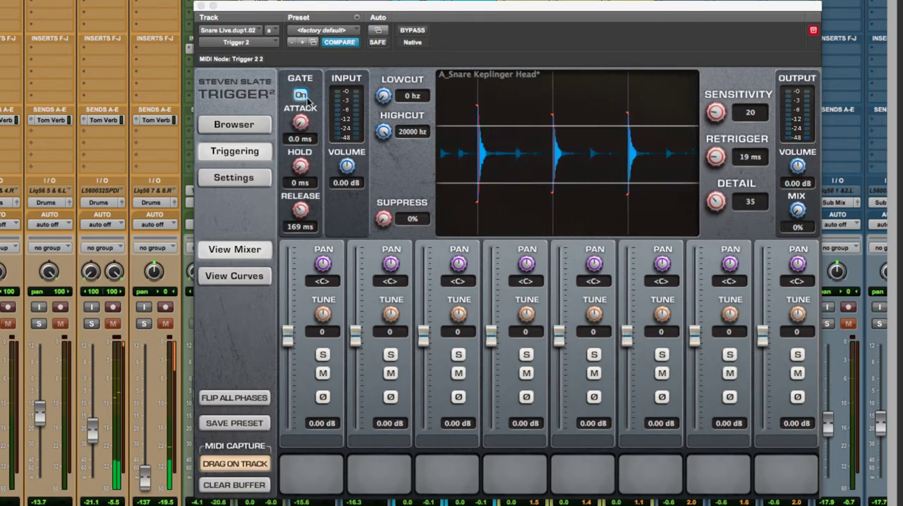
left_click(299, 96)
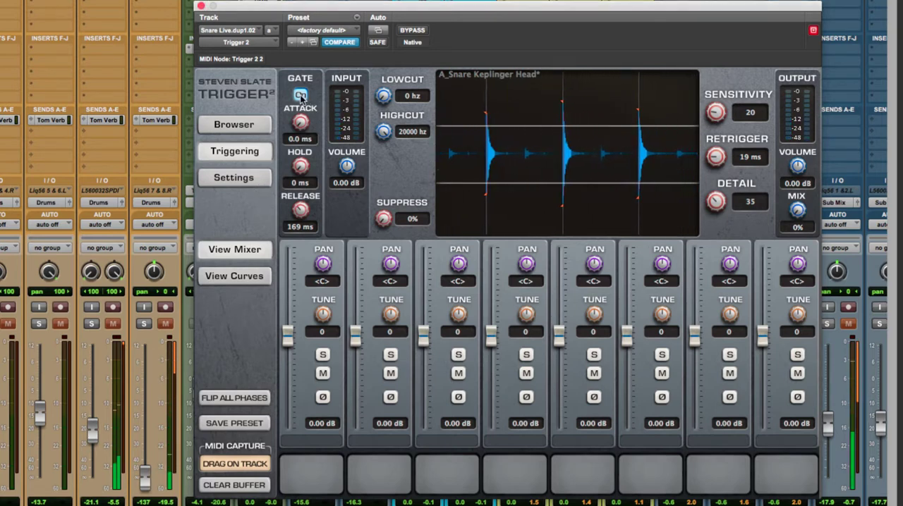
left_click(299, 96)
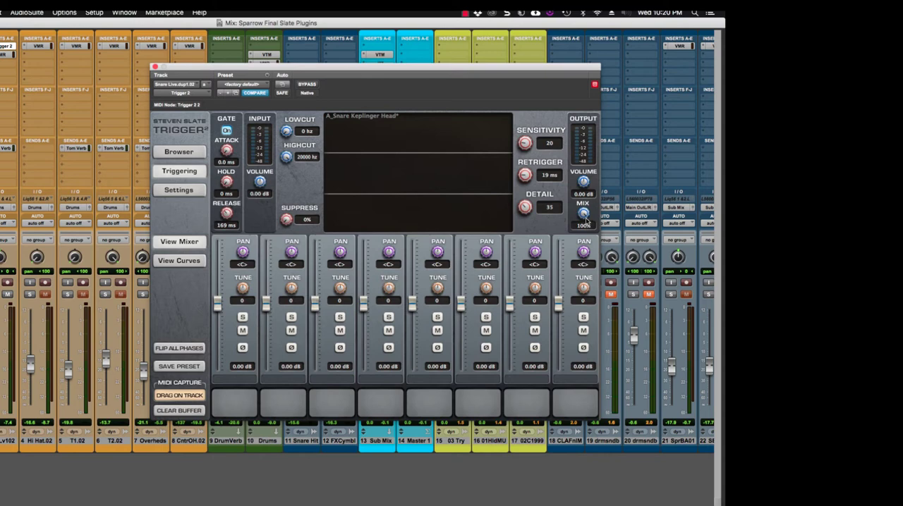
- Lower Trigger's Output Mix knob from 100% to about 71% wet/dry blend
left_click_drag(583, 215, 583, 220)
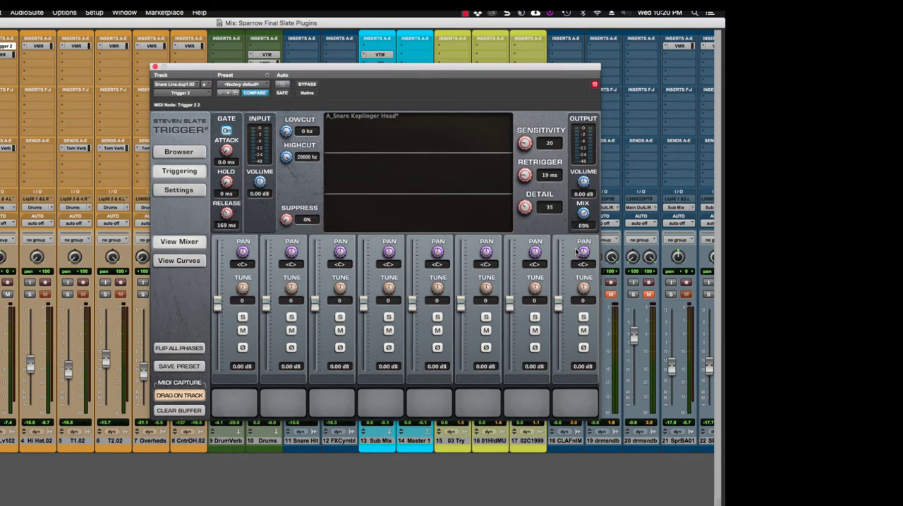
left_click_drag(584, 212, 584, 209)
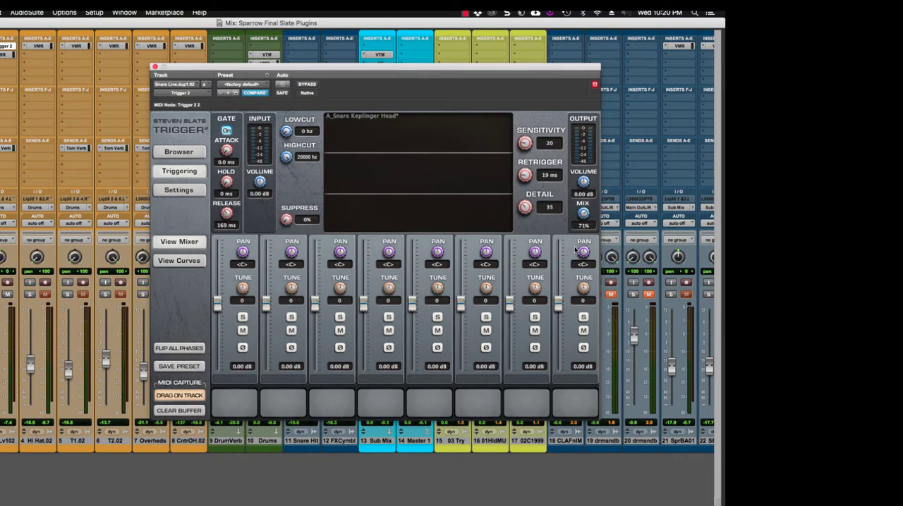